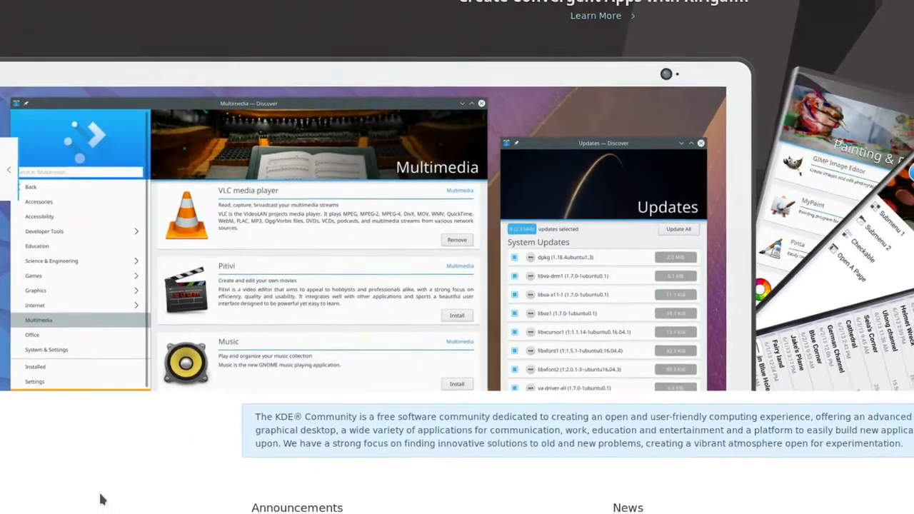
# Replace the cascading menu with the Application Launcher via Alternative Widgets
pyautogui.scroll(-3)
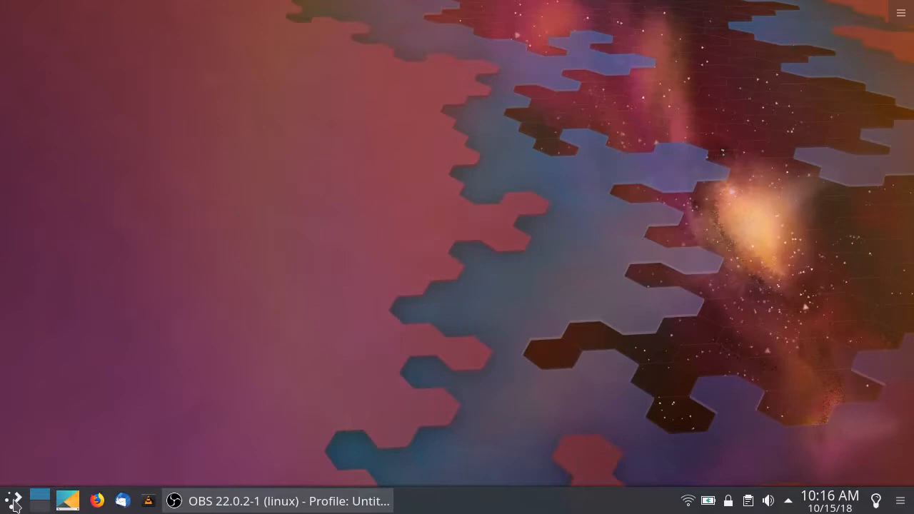
pyautogui.moveTo(46, 464)
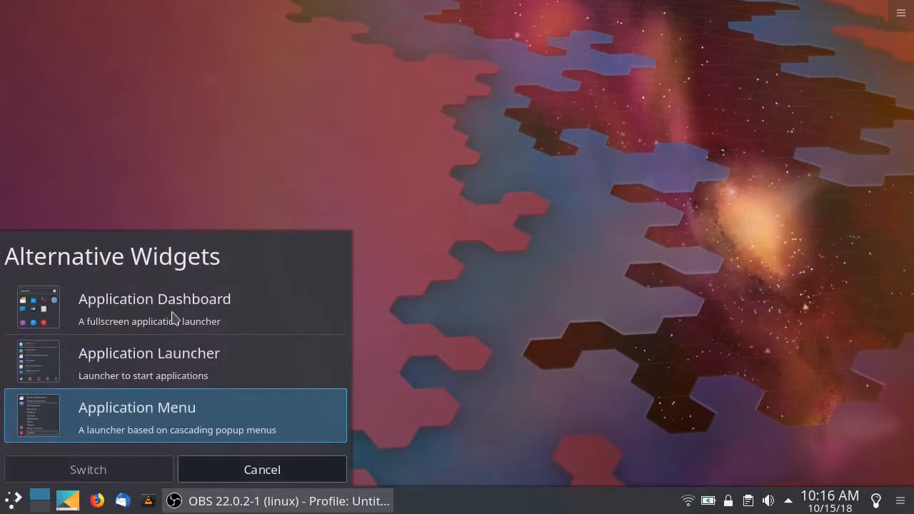
pyautogui.click(174, 360)
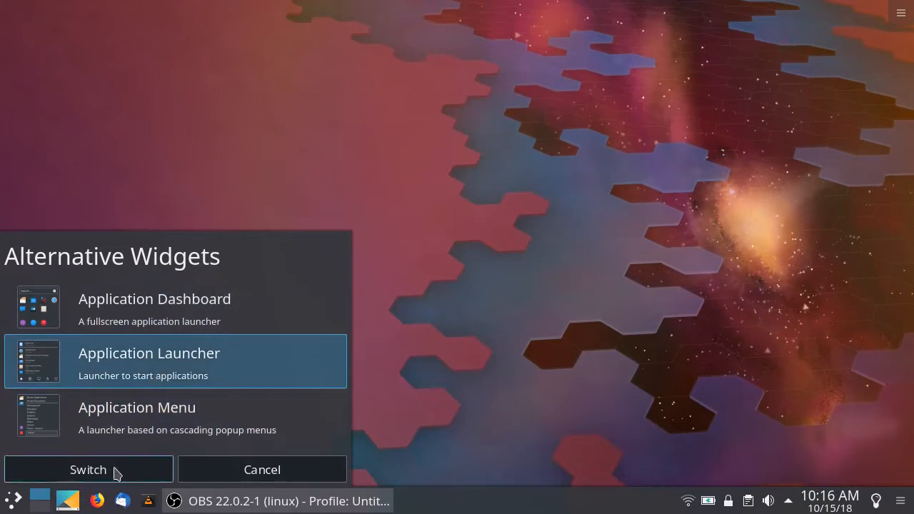
pyautogui.click(88, 468)
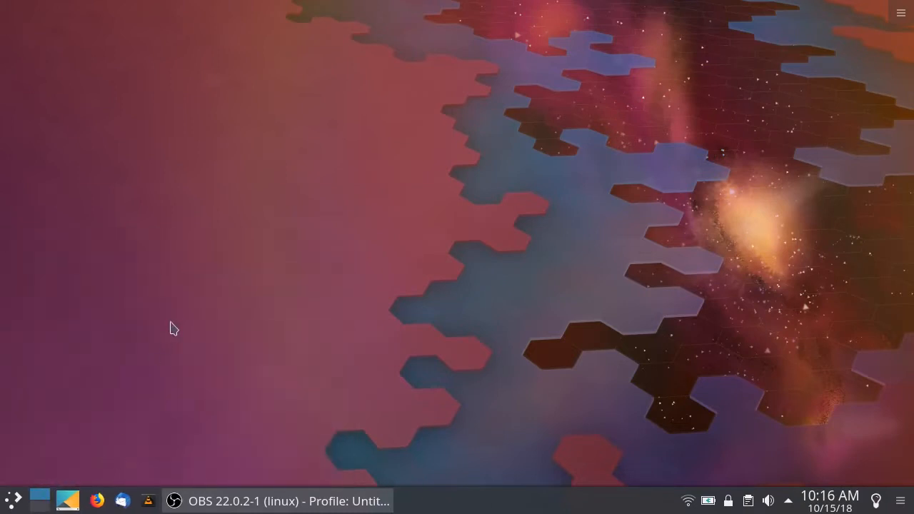
pyautogui.moveTo(13, 500)
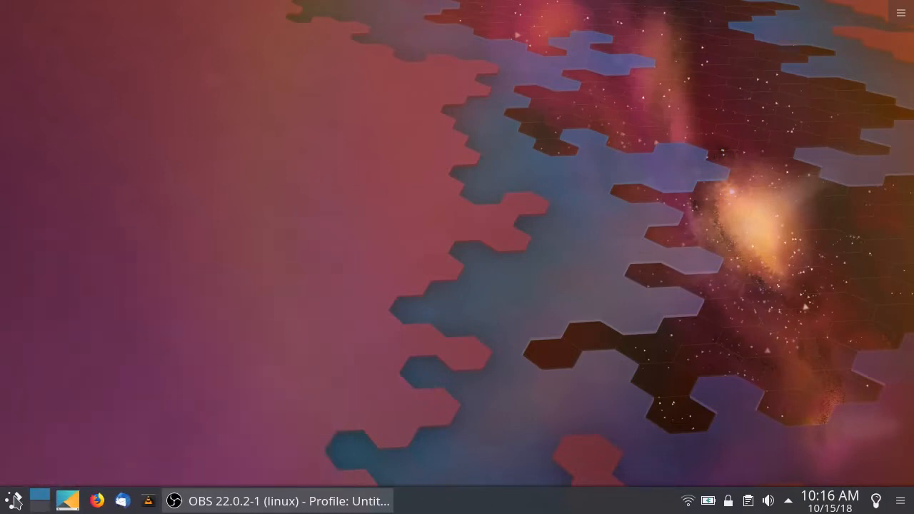
# Browse the new launcher's Applications list into the Graphics category (Krita, Darktable)
pyautogui.click(11, 500)
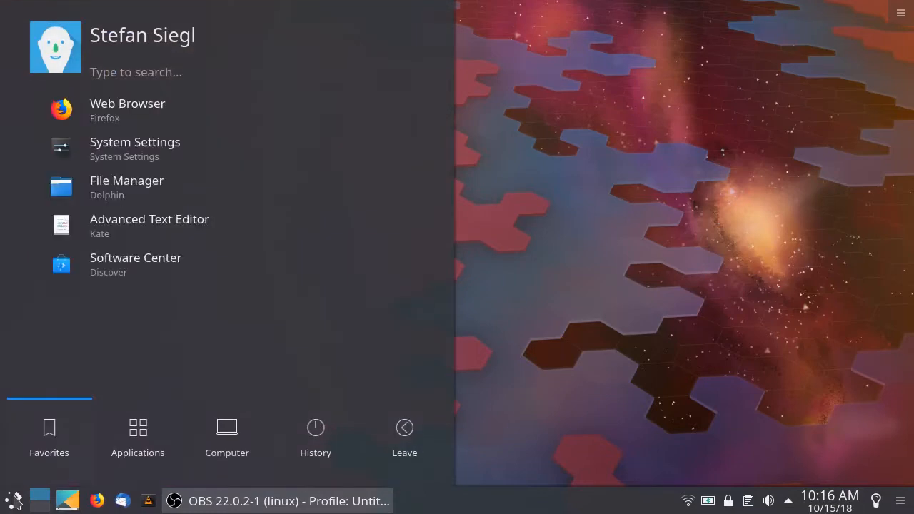
pyautogui.click(137, 435)
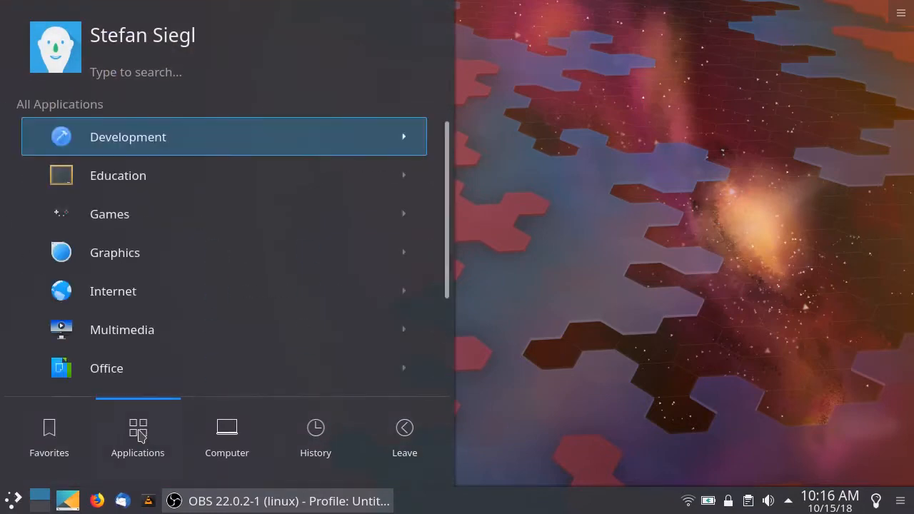
pyautogui.moveTo(131, 251)
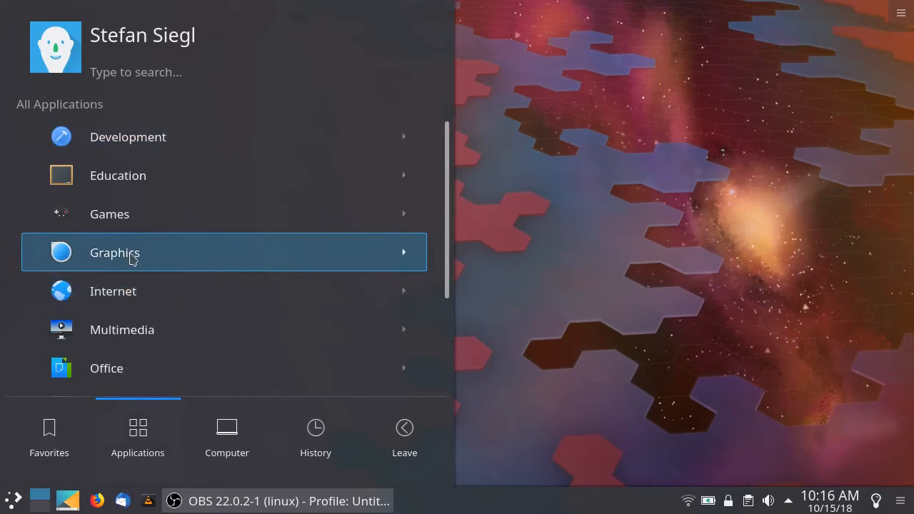
pyautogui.click(115, 251)
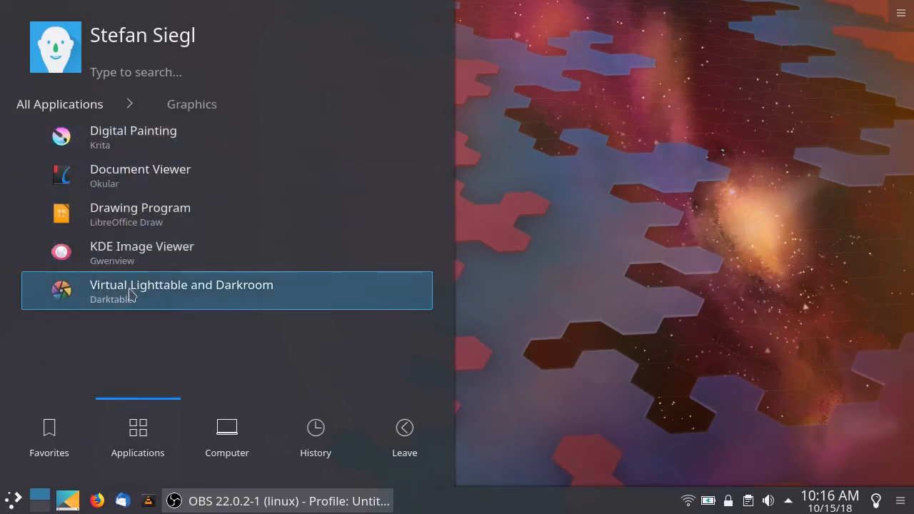
pyautogui.moveTo(129, 327)
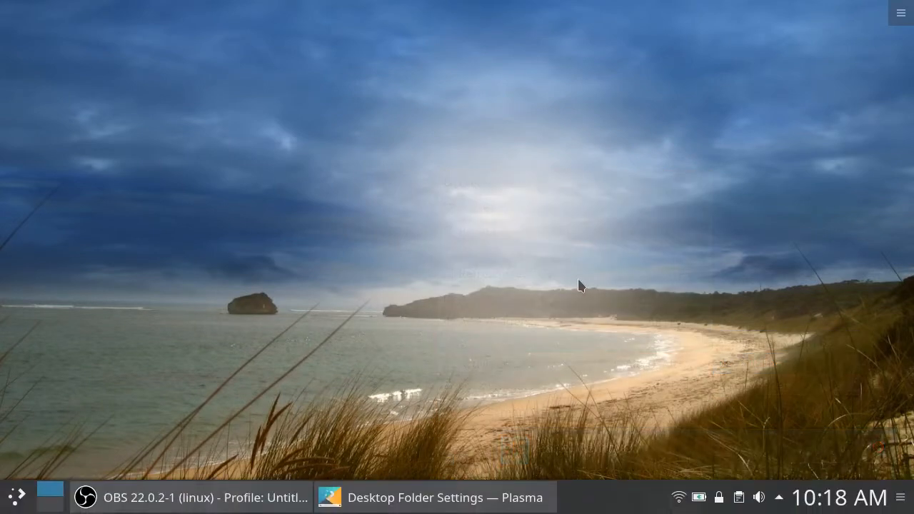
# Search KRunner for 'firefox', then clear it and search 'samsas traum'
pyautogui.write('firefox')
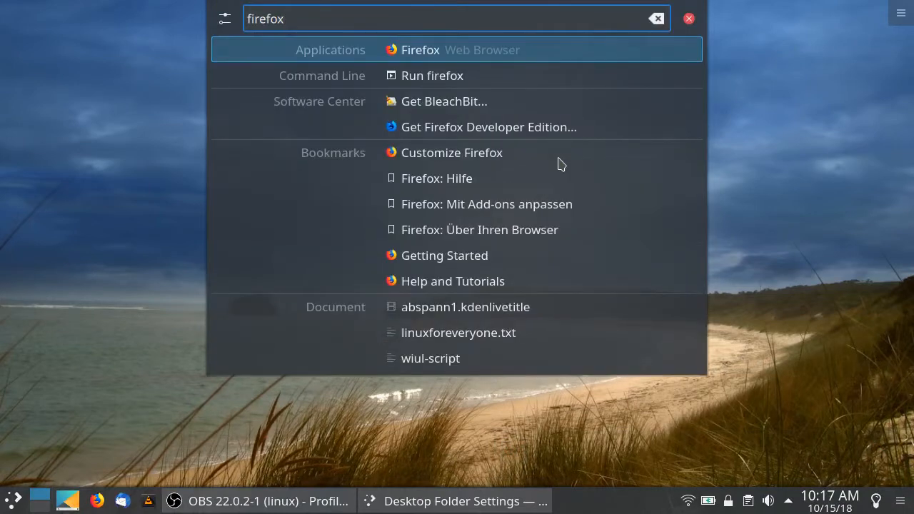
pyautogui.click(655, 19)
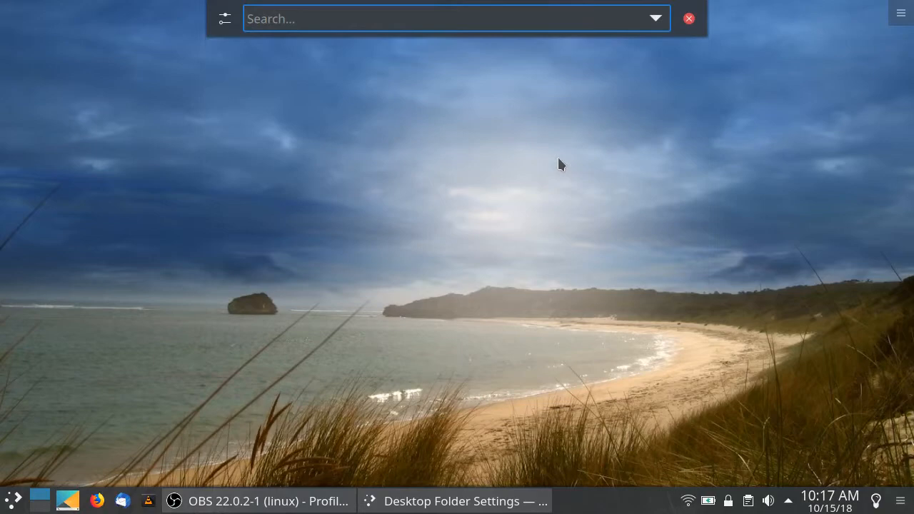
pyautogui.write('samsas traum')
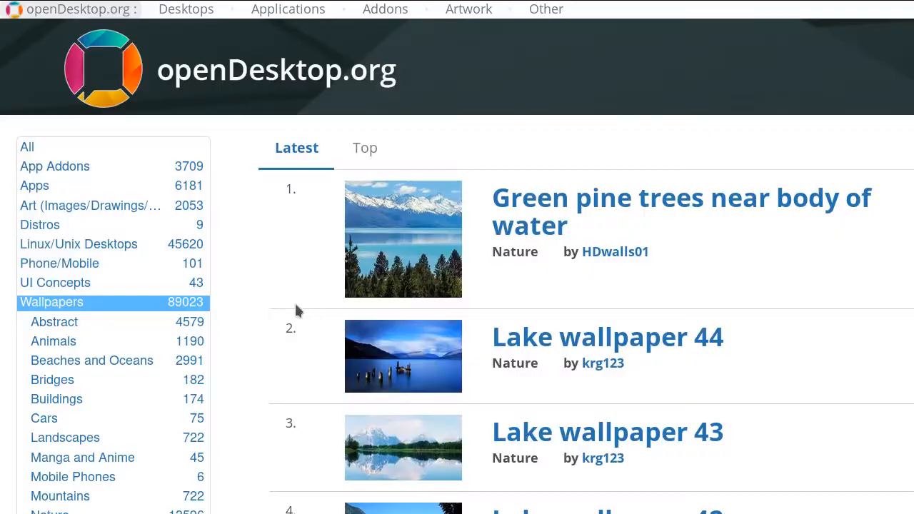
pyautogui.moveTo(277, 307)
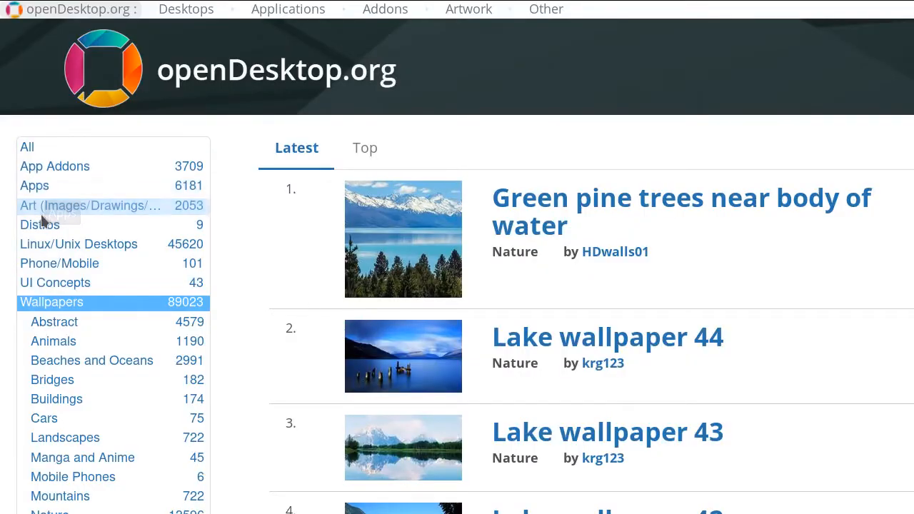
pyautogui.moveTo(268, 229)
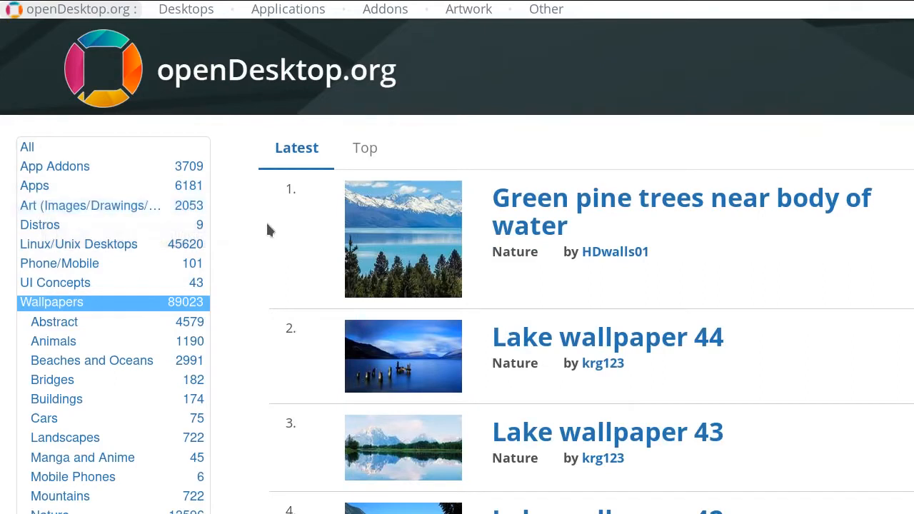
pyautogui.click(186, 9)
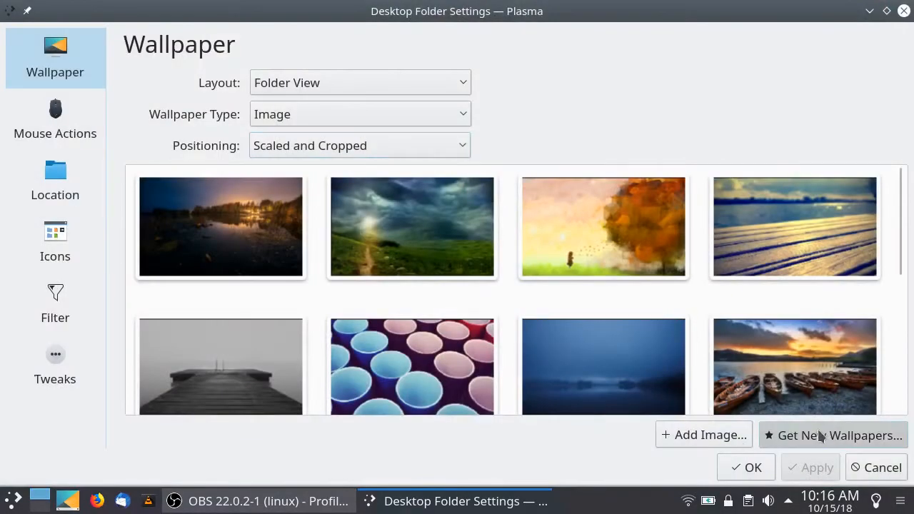
# Search the online wallpaper catalogue for 'ocean' and install the ocean wallpaper
pyautogui.click(833, 434)
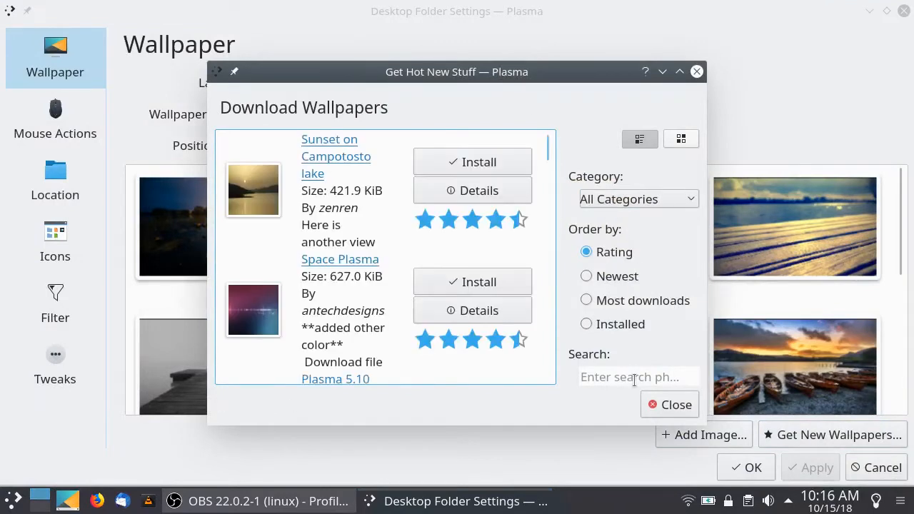
pyautogui.write('ocean')
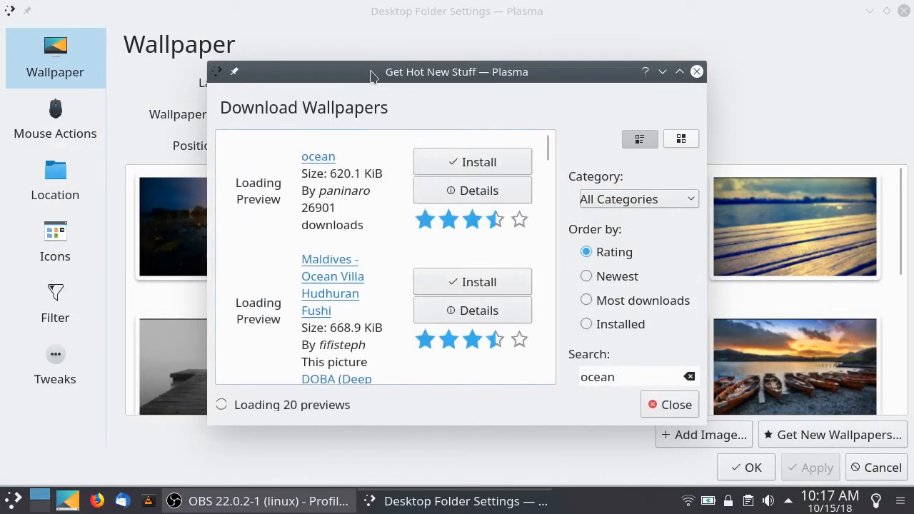
pyautogui.click(471, 163)
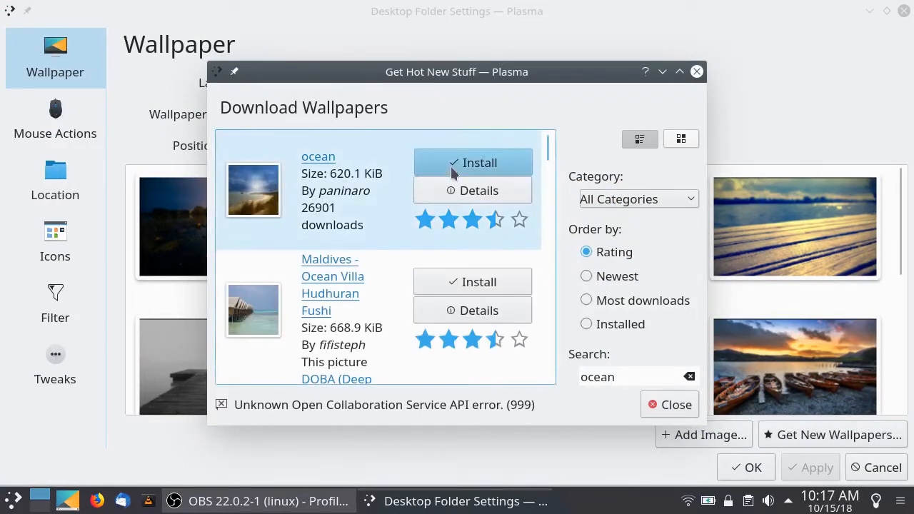
pyautogui.click(473, 163)
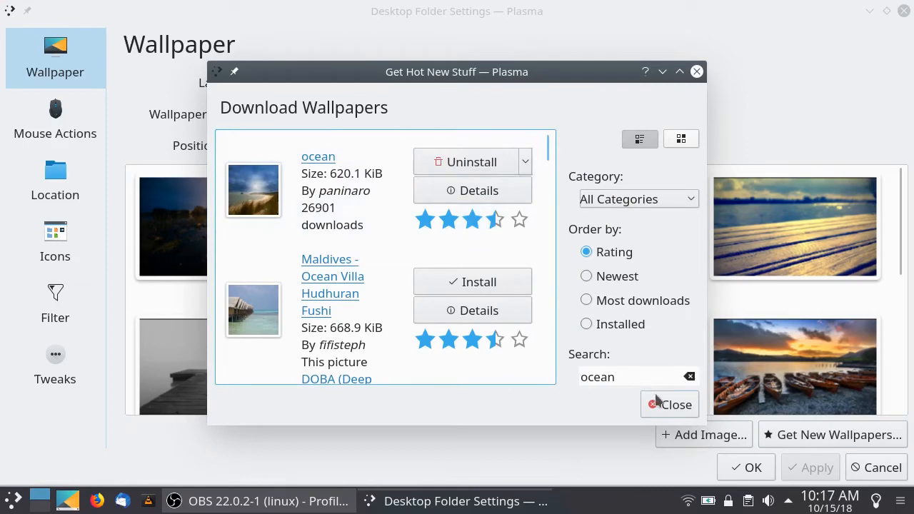
# Close the wallpaper download window and move on to the Compositor settings
pyautogui.click(669, 404)
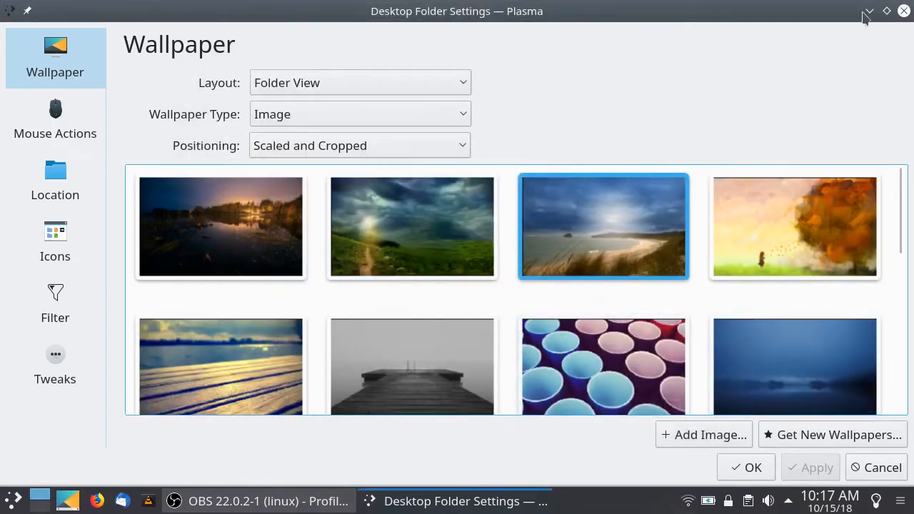
pyautogui.click(746, 468)
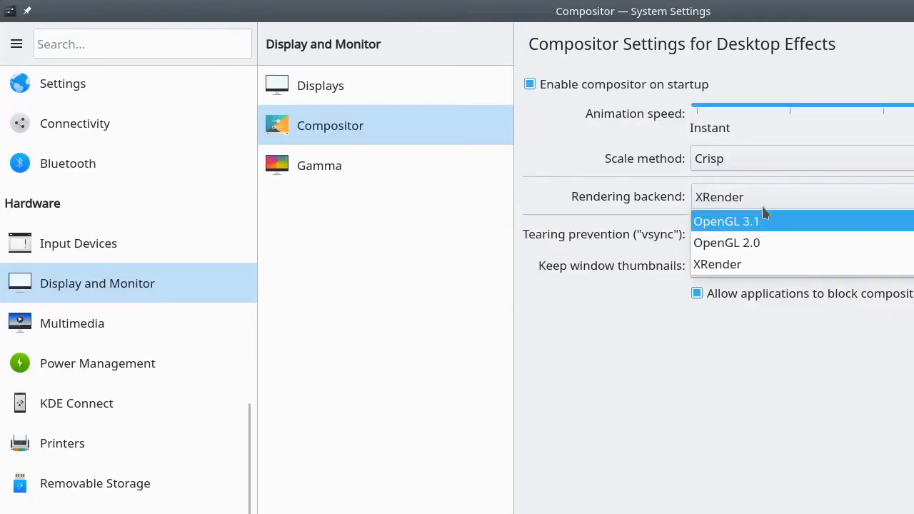
# Choose OpenGL 3.1 as the compositor rendering backend
pyautogui.click(717, 264)
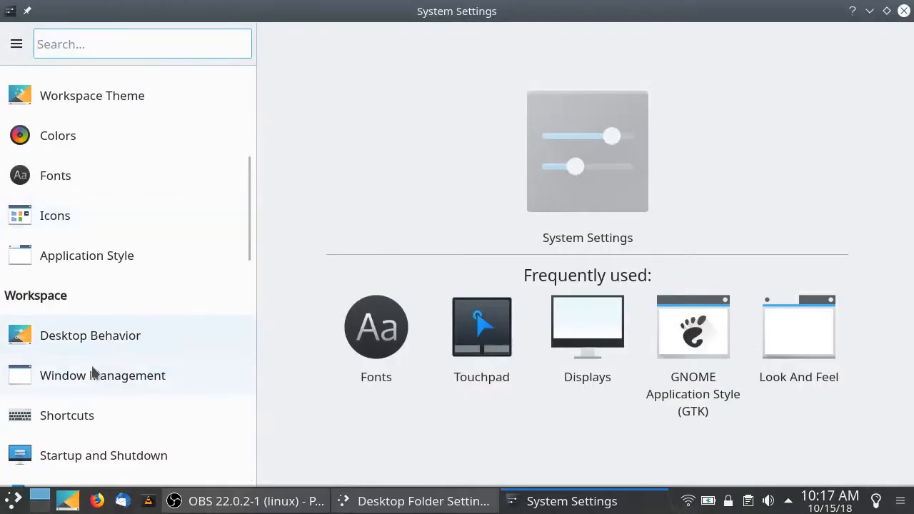
# Show Desktop Behavior's Desktop Effects list and scroll through the effects
pyautogui.click(90, 334)
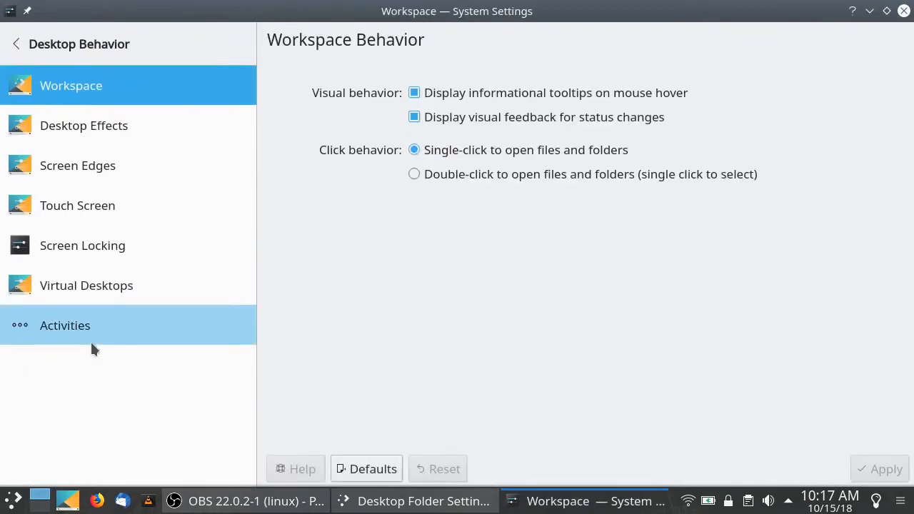
pyautogui.click(83, 126)
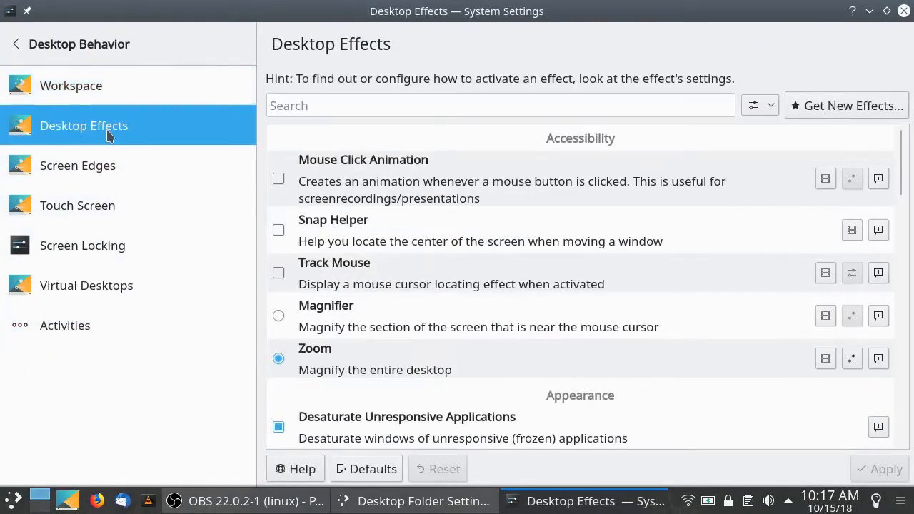
pyautogui.scroll(-3)
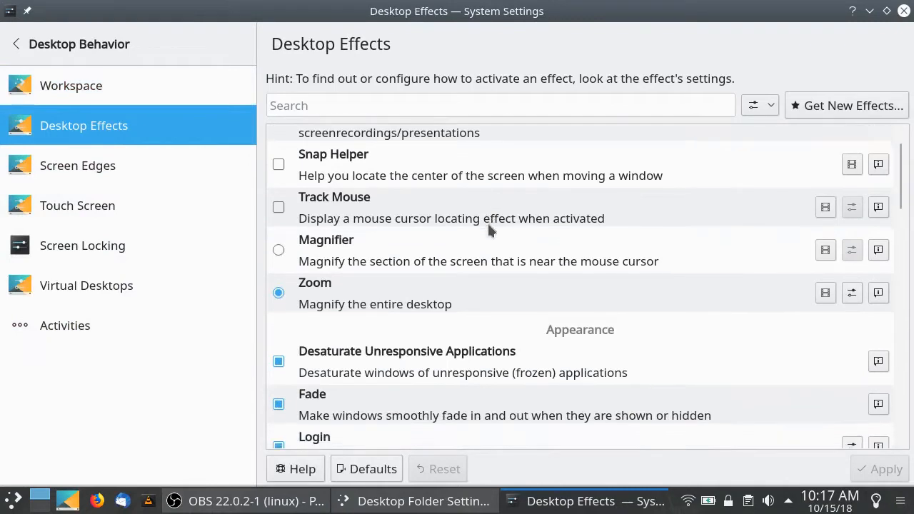
pyautogui.scroll(-3)
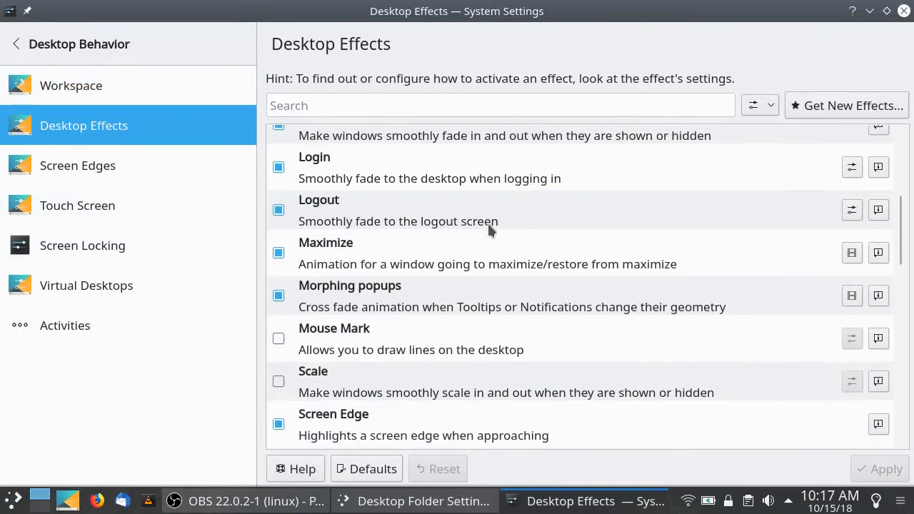
pyautogui.scroll(-3)
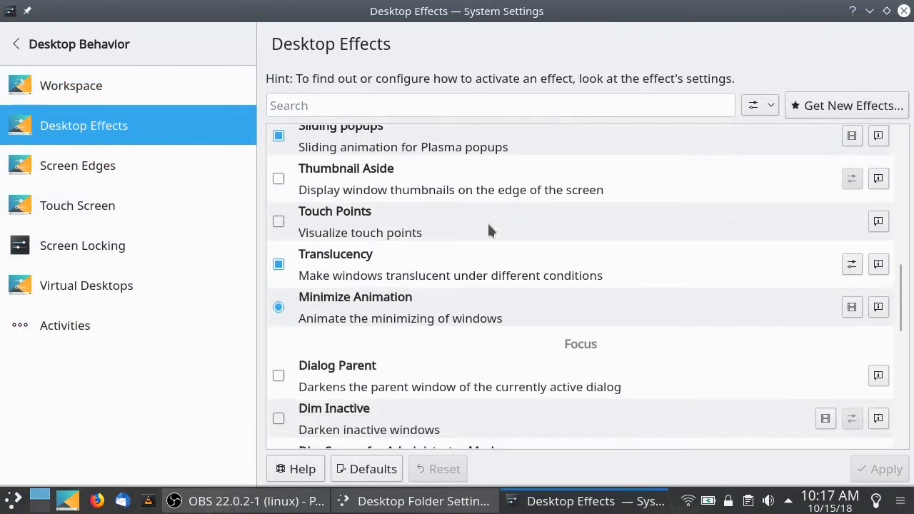
pyautogui.scroll(-3)
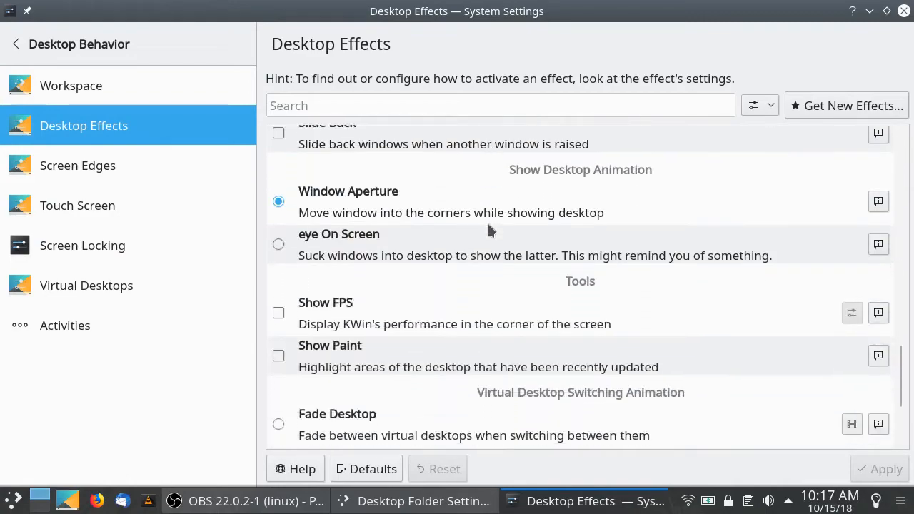
pyautogui.scroll(-3)
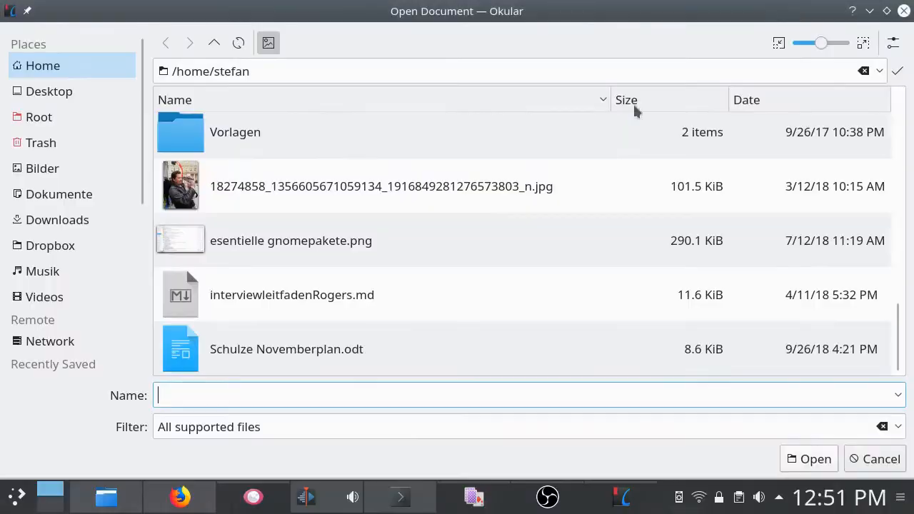
# Open interviewleitfadenRogers.md in Okular, then play the concert video
pyautogui.doubleClick(291, 294)
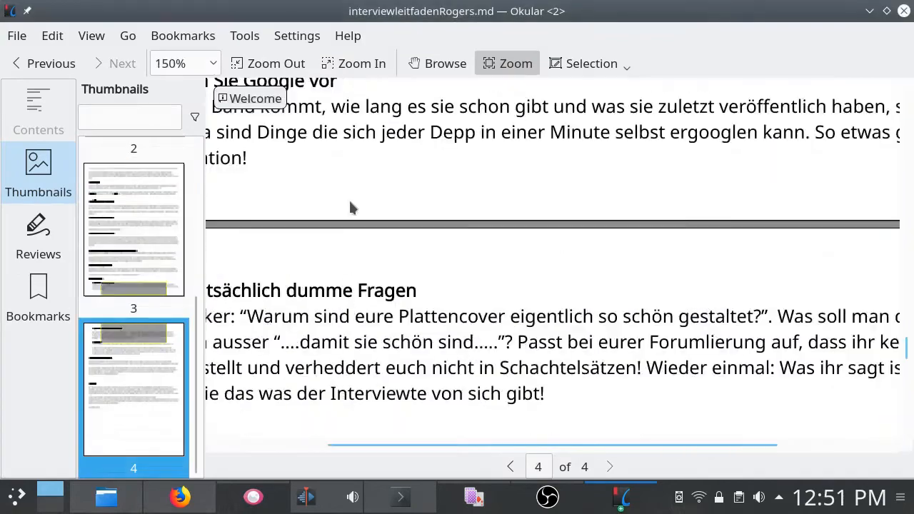
pyautogui.click(275, 63)
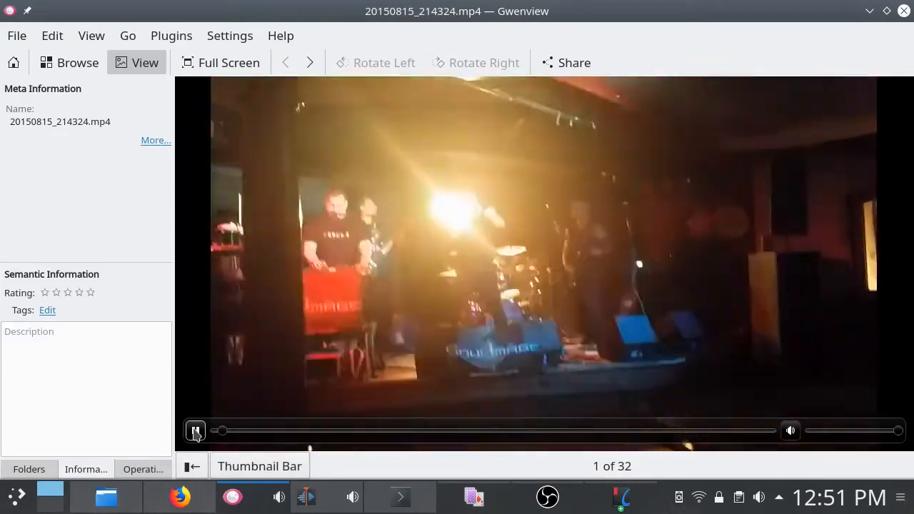
pyautogui.click(195, 431)
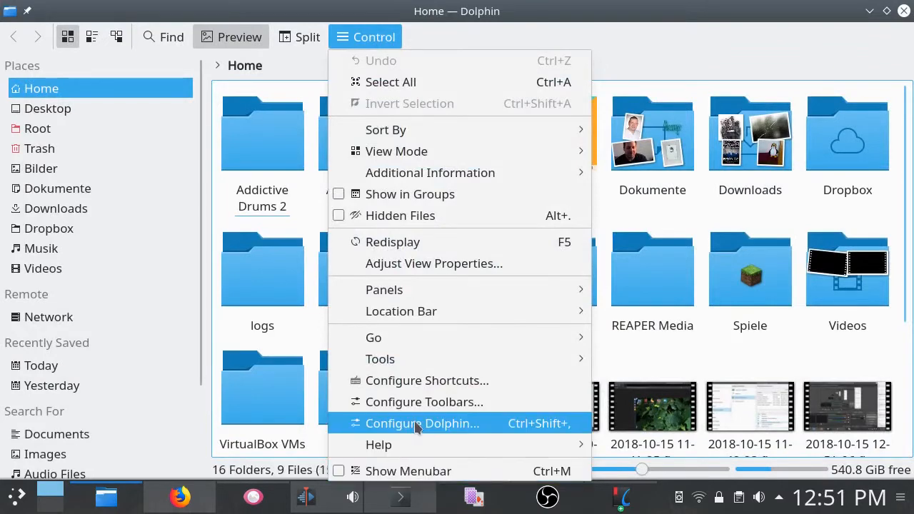
# Open Configure Dolphin on the Services page and scroll its context-menu services
pyautogui.click(423, 423)
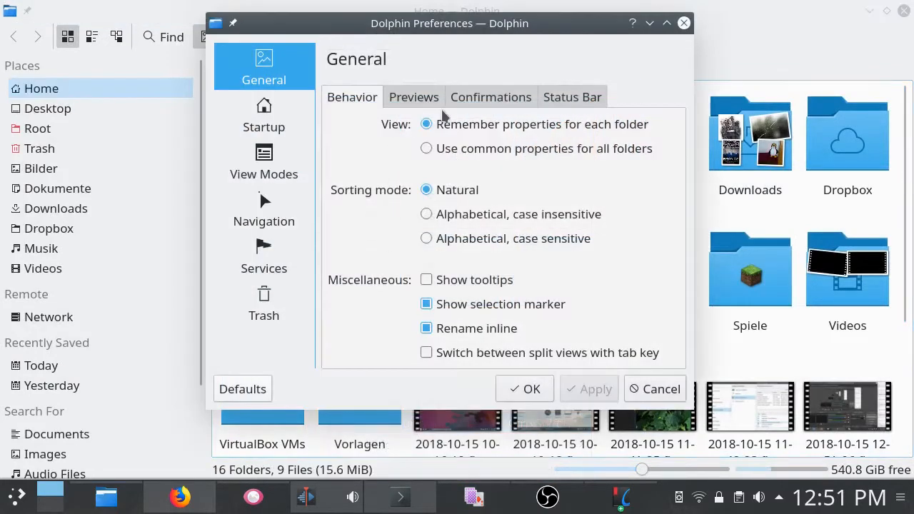
pyautogui.click(262, 254)
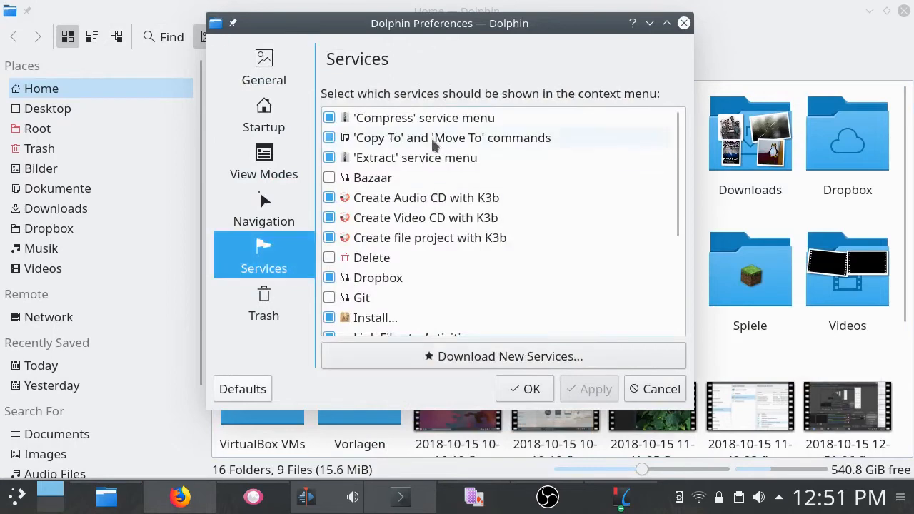
pyautogui.scroll(-3)
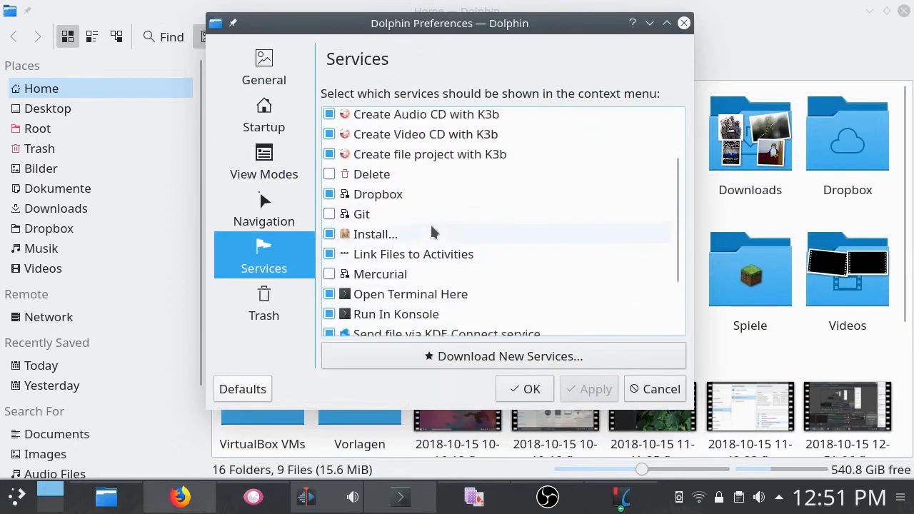